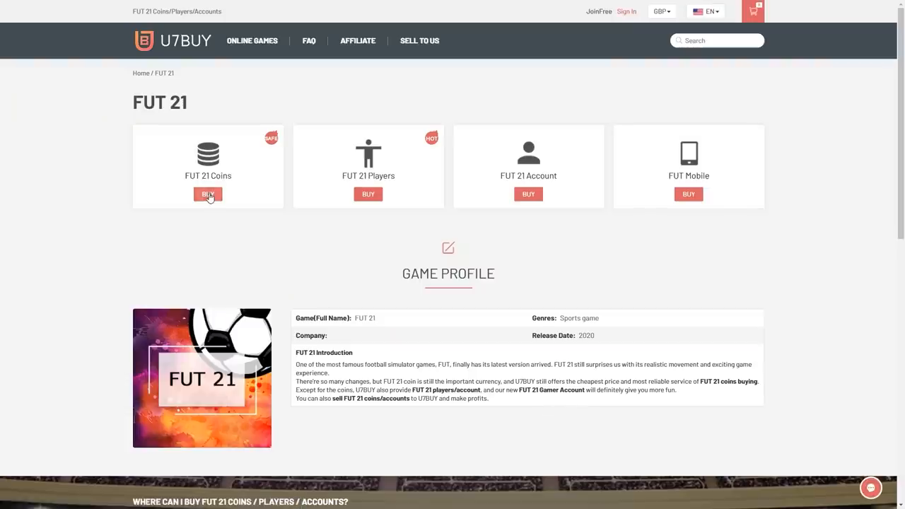
- Open the FUT 21 coins listings and choose the 100K PS4 coin bundle
click(208, 194)
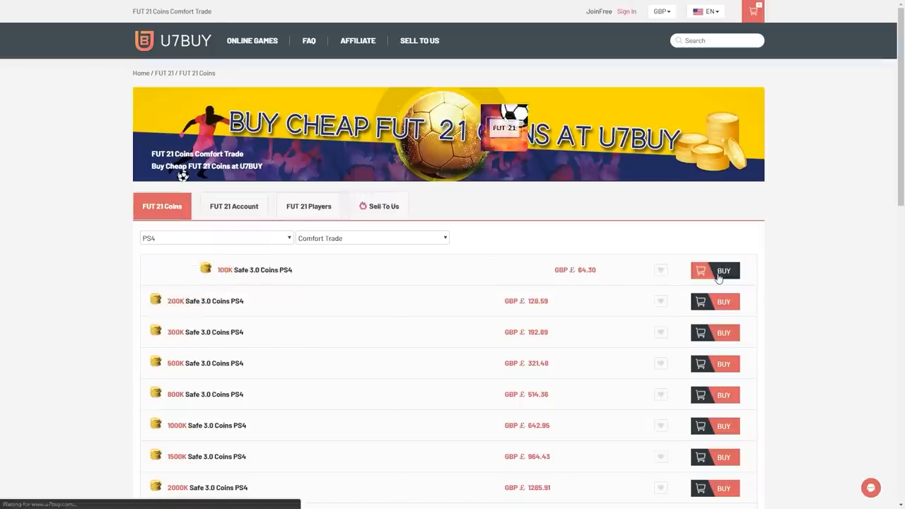
click(714, 270)
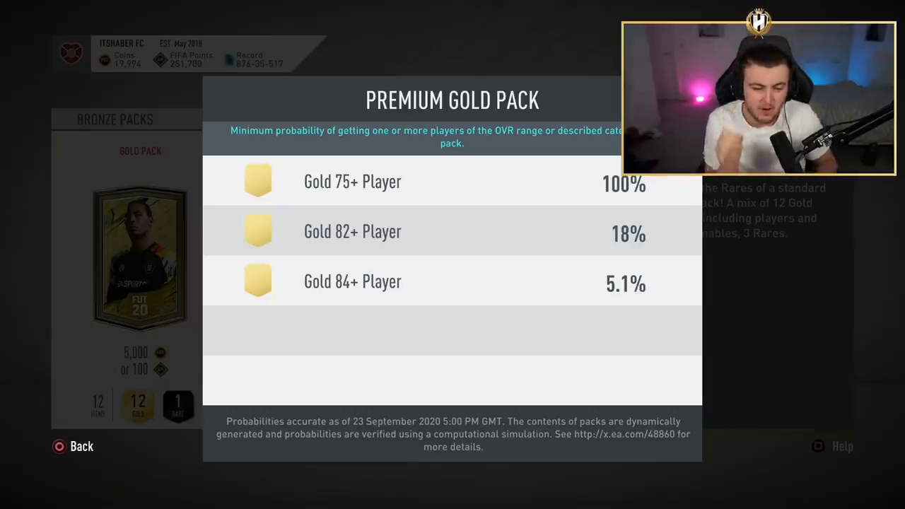
- Open a blank Notepad note for the pack calculations
click(74, 446)
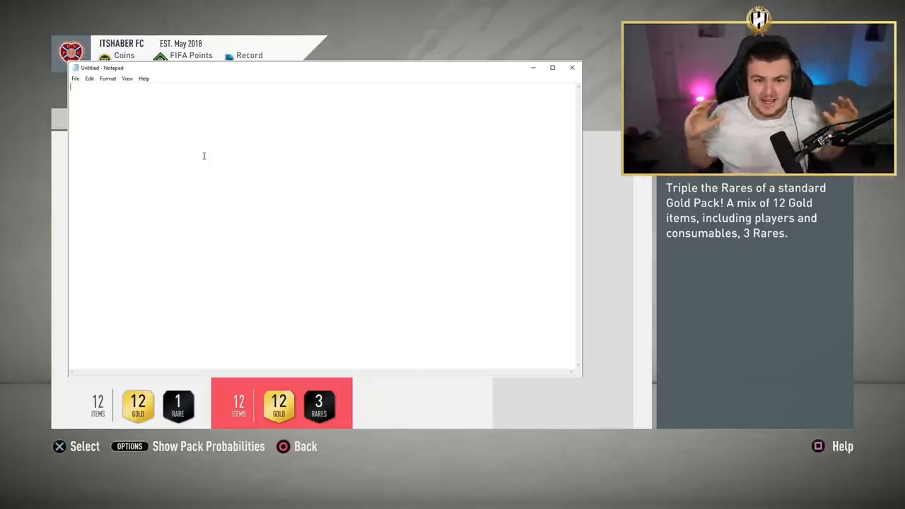
- Type the '80 x 7.5K Packs' heading and the line '1,750 x80 = 140,000'
text(80 x 7.5K Packs)
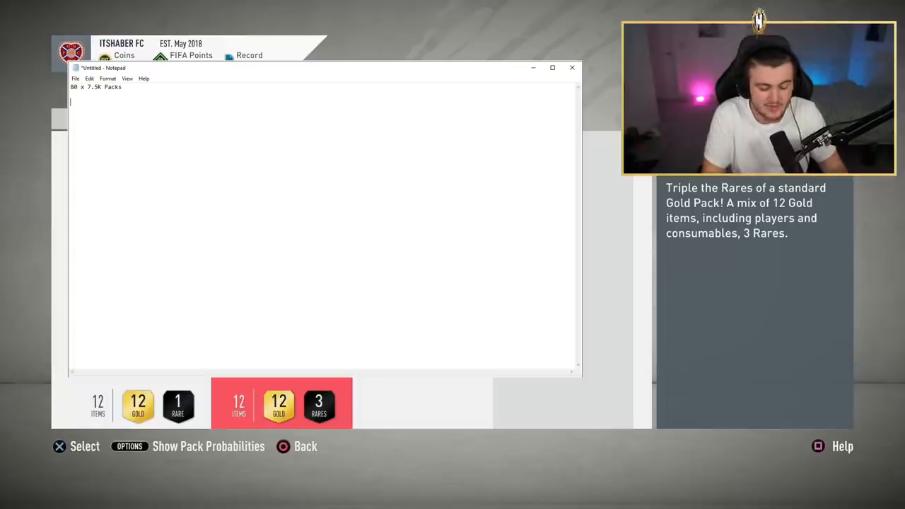
text(1)
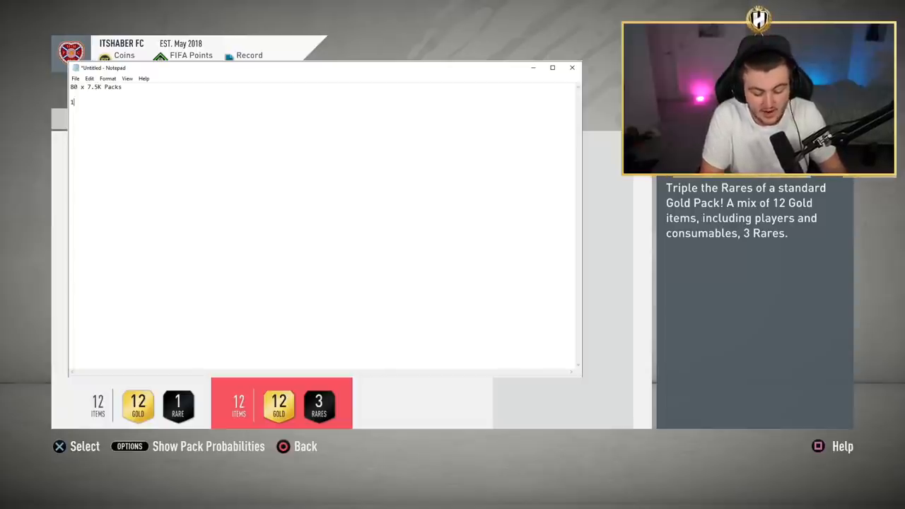
text(.7)
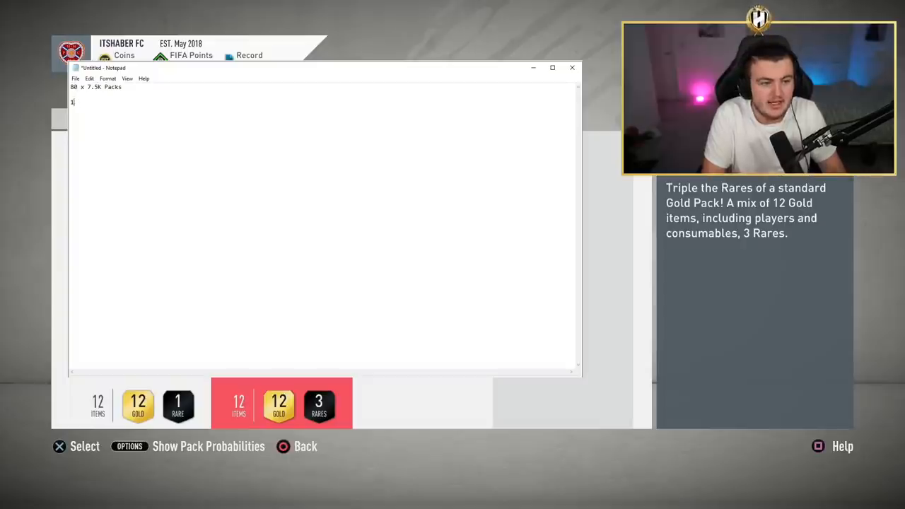
text(,65)
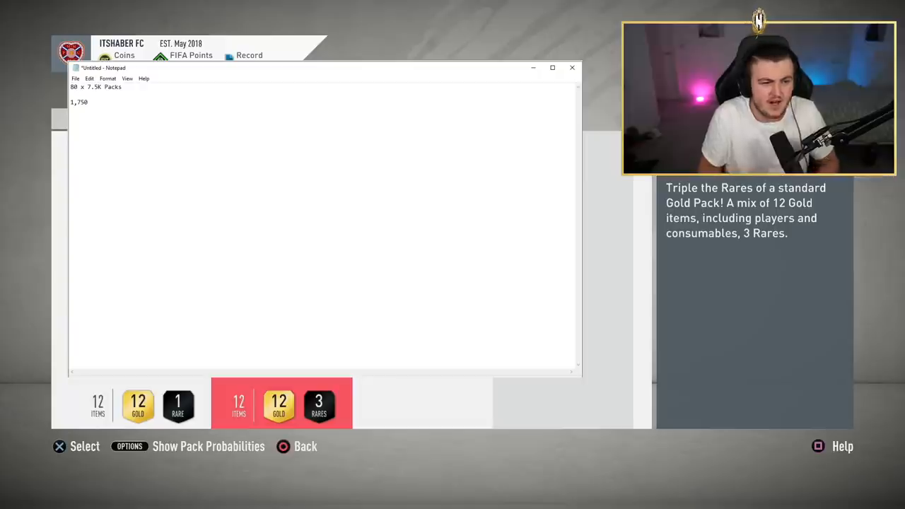
text(x80)
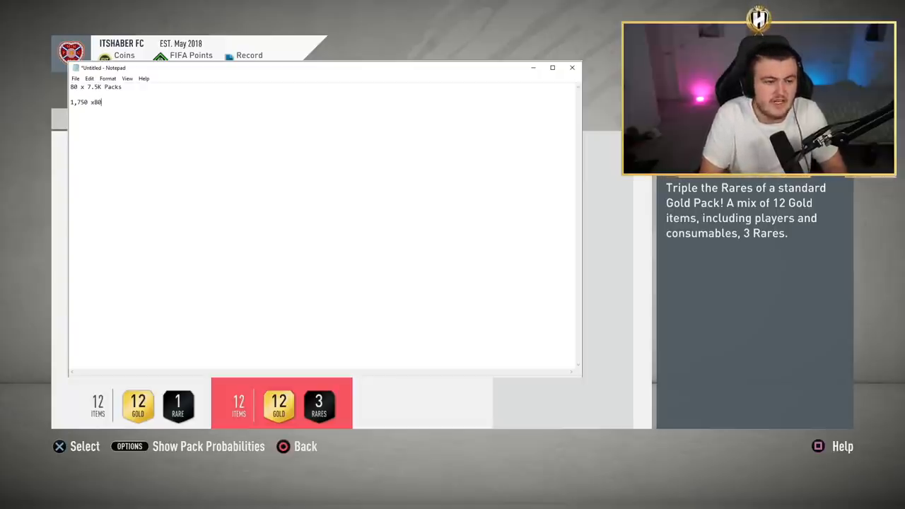
text(= 140,00)
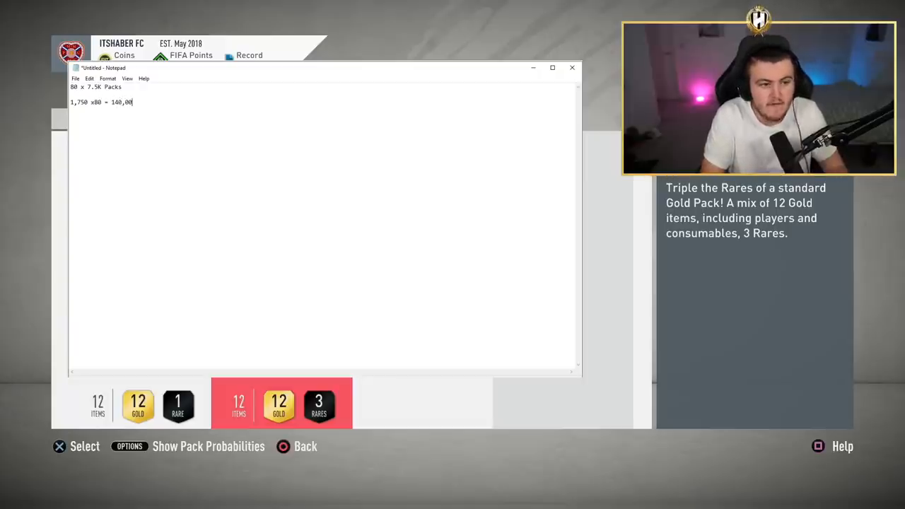
text(0)
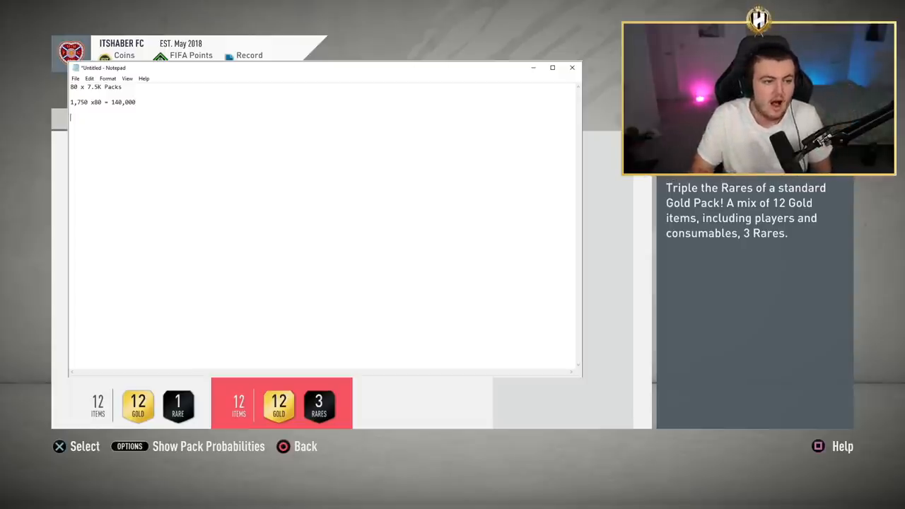
- Add the consumables estimate reading 'consumbales = 160,000'
text(28)
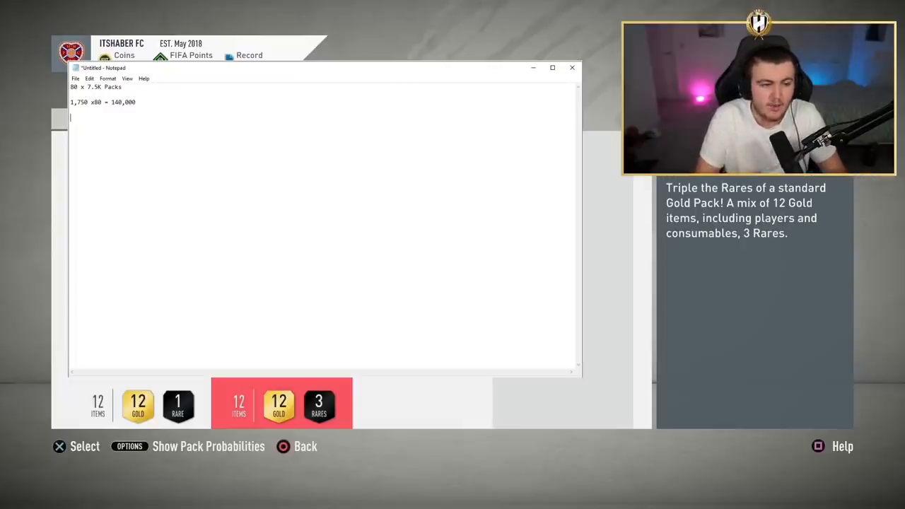
text(consumbales = 1)
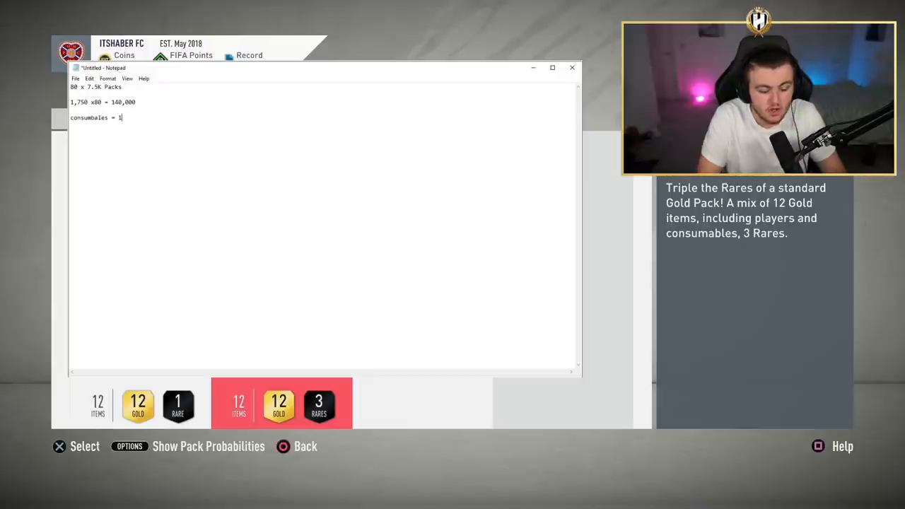
text(60,00)
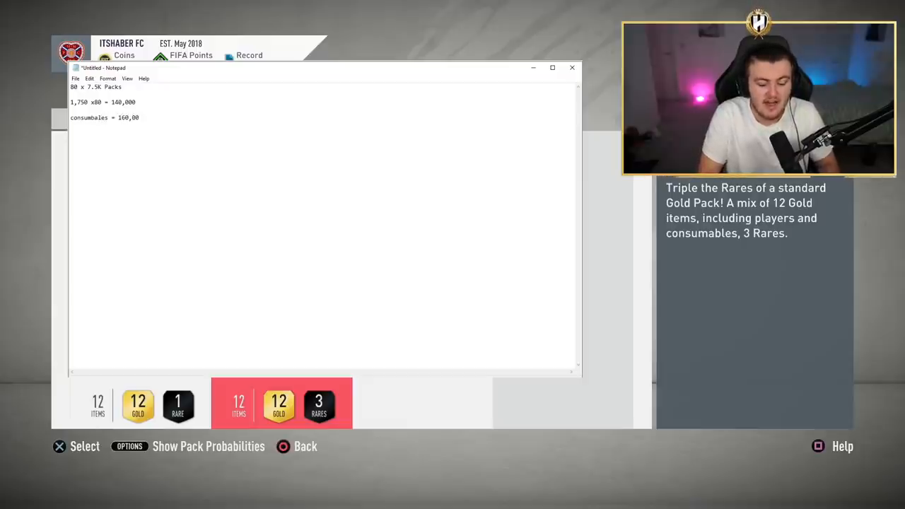
text(0)
text(4 items rated 84+  =)
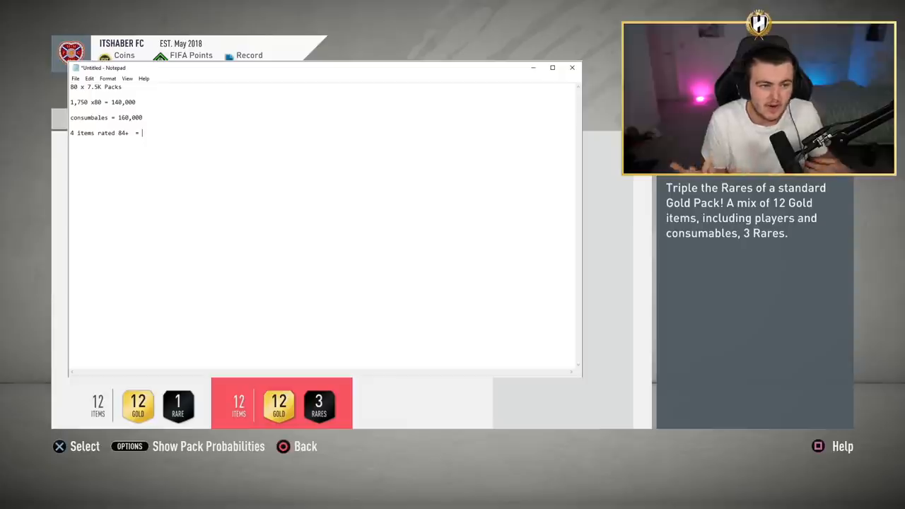
- Enter 220,000 for the 84+ items and start the '16 items rated 82+ =' line
text(2)
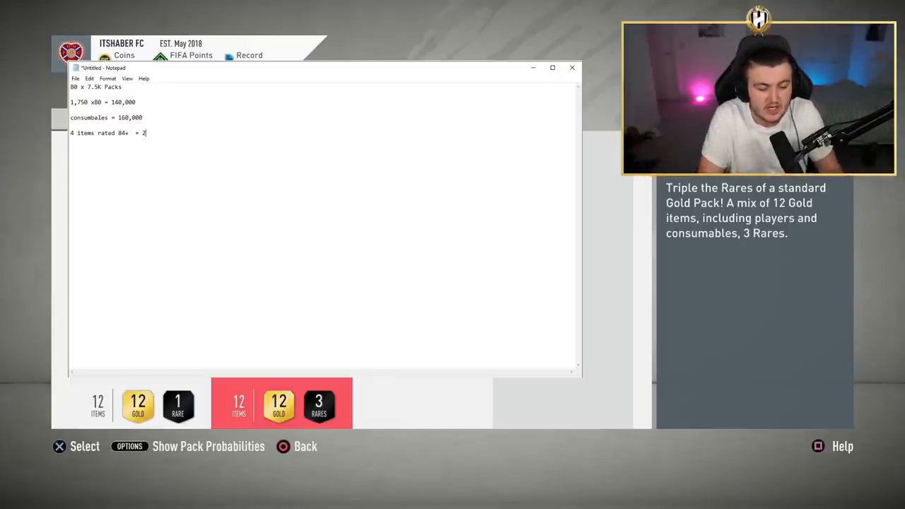
text(220,000)
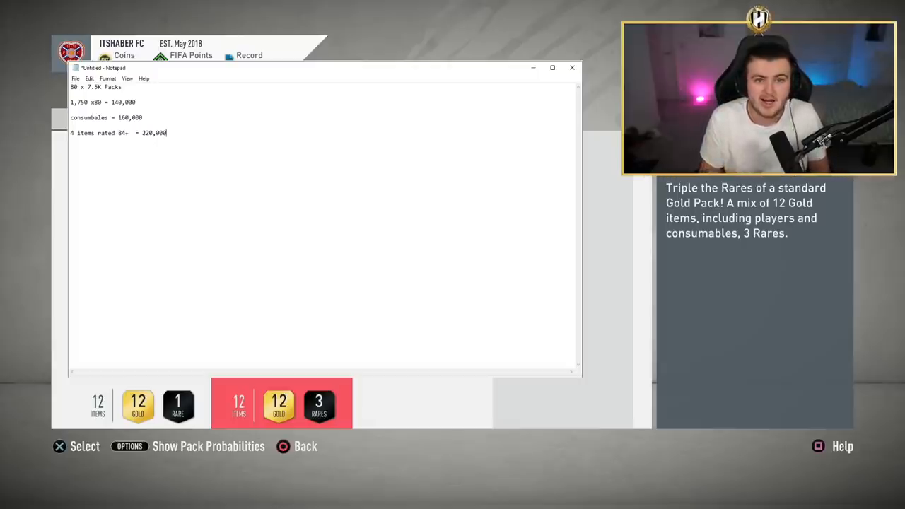
text(16 items rated 82+ =)
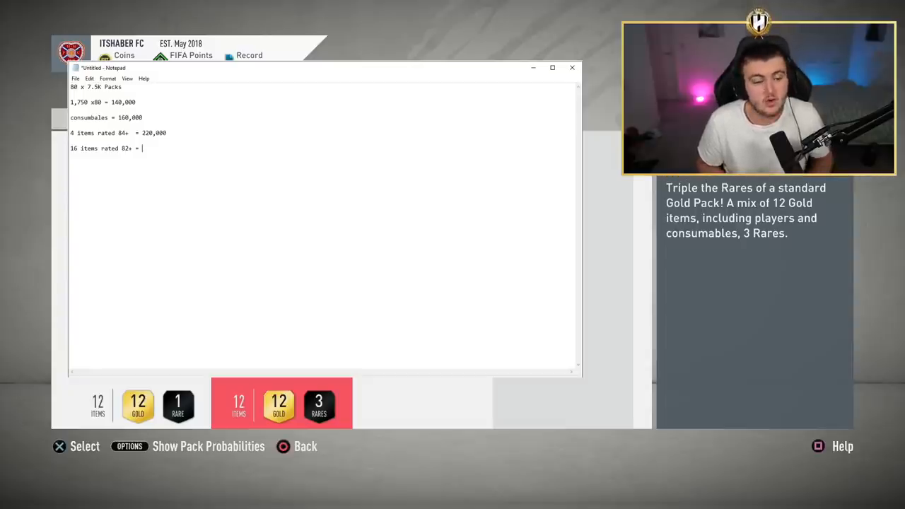
- Finish '16 items rated 82+ = 260,000' and move to a new line
text(260,)
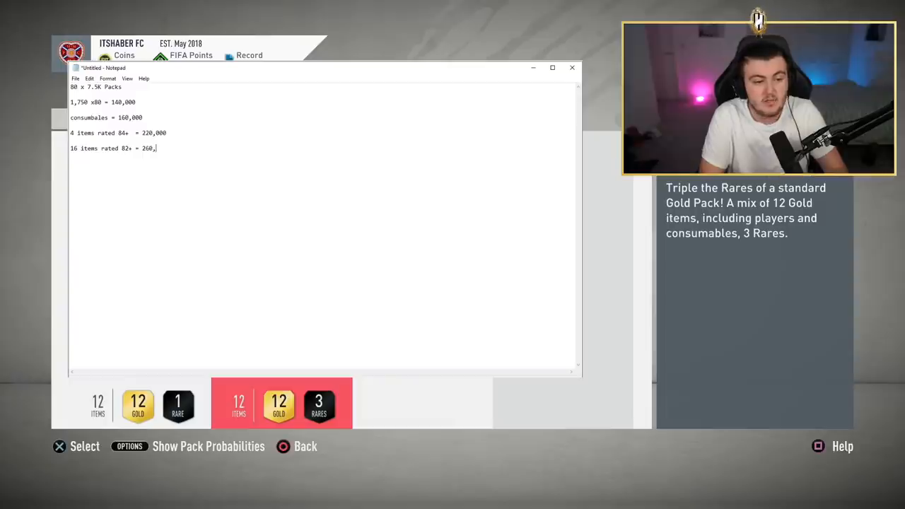
text(000)
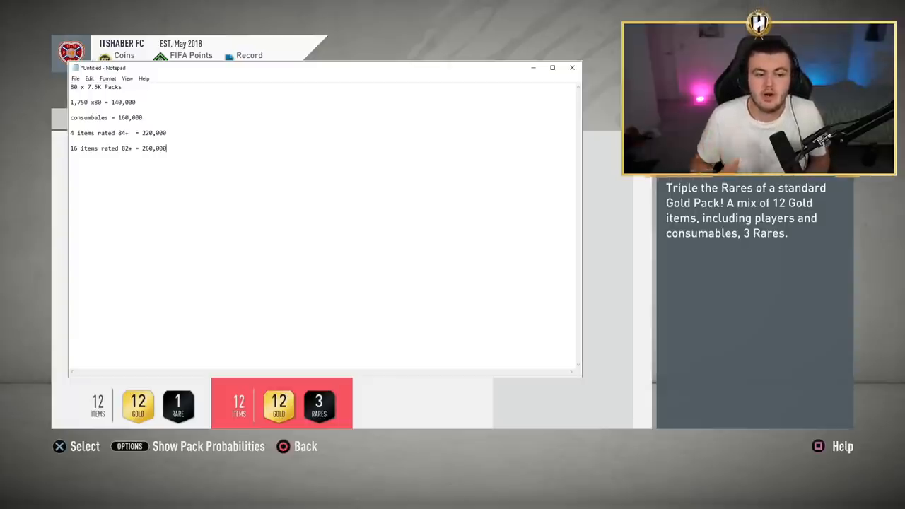
key(enter)
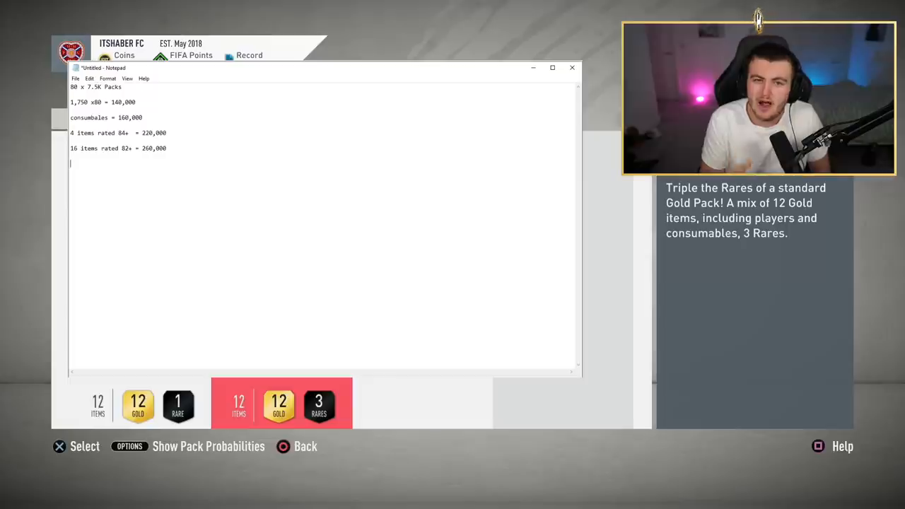
- Record '1 walkout = 300,000' and begin the conversion line '12,000 = 40'
text(1 walkout)
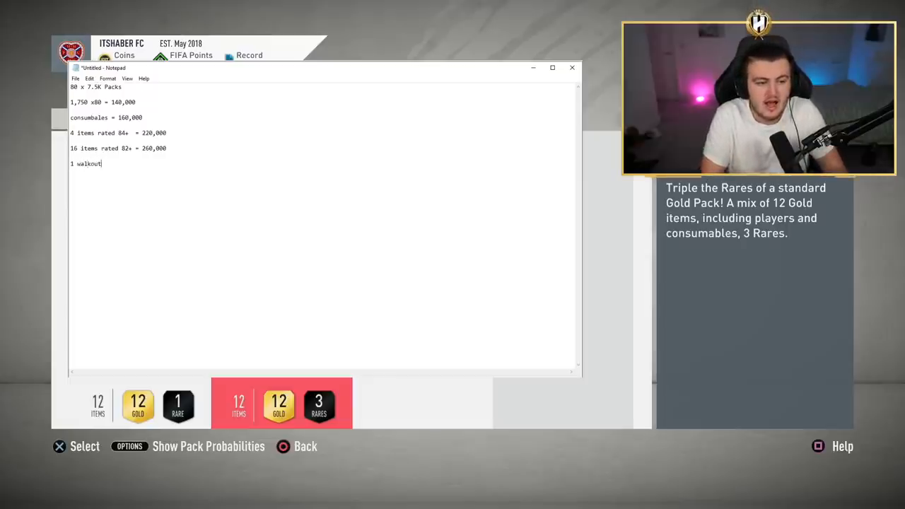
text(=)
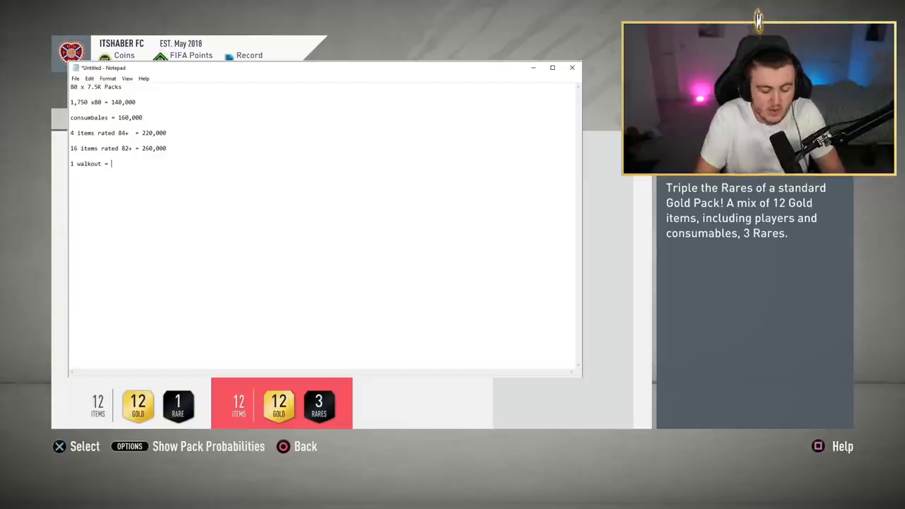
text(300,000)
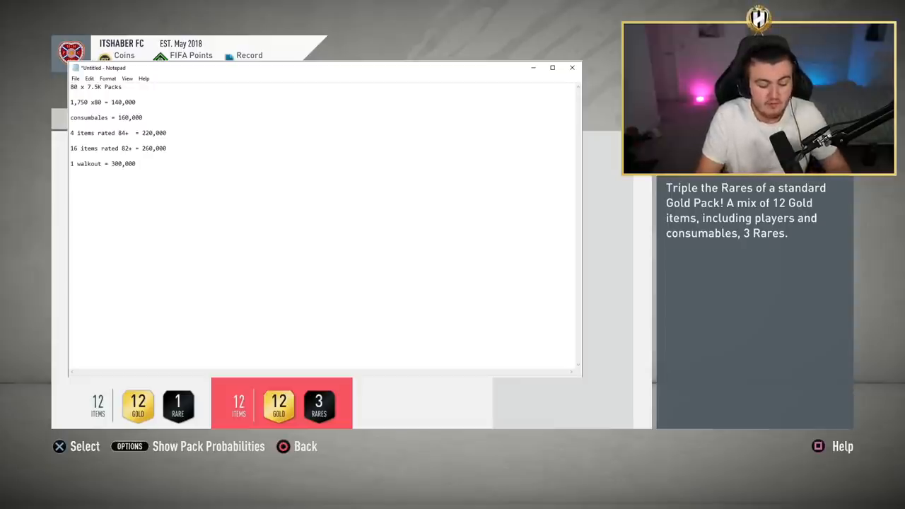
text(12,000)
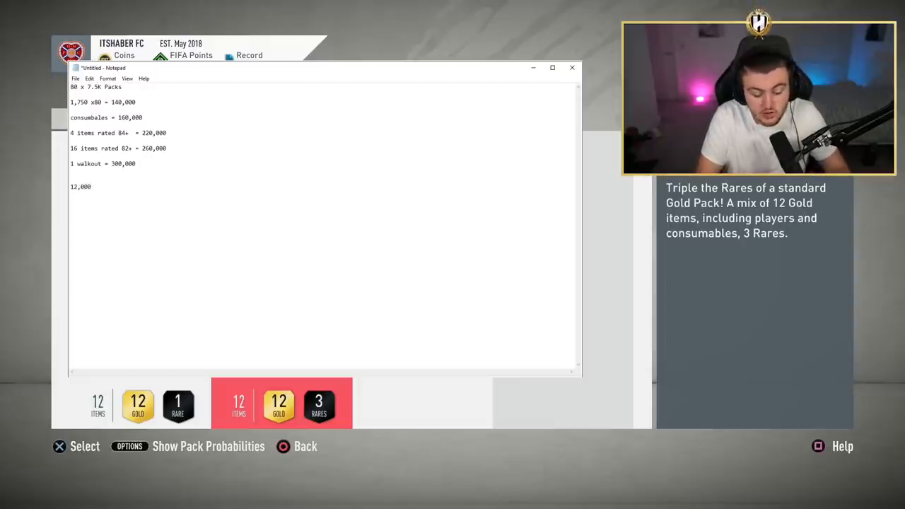
text(= 40 d)
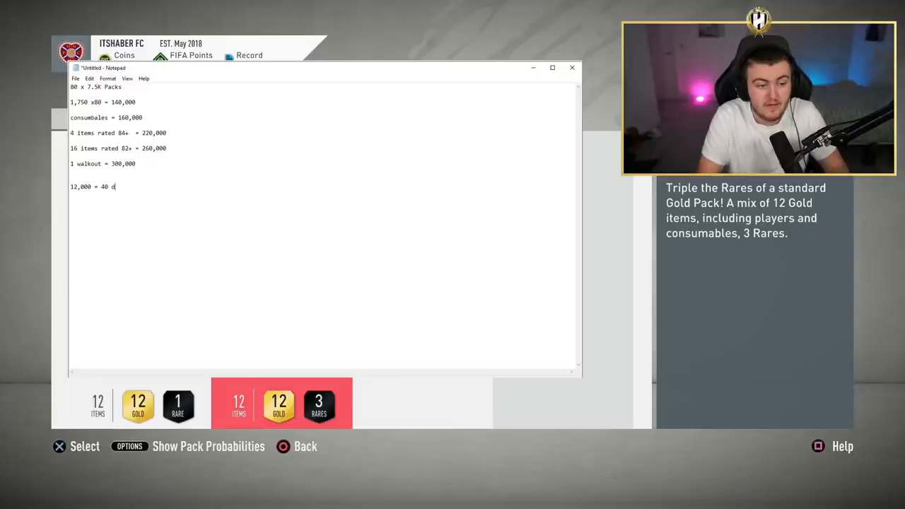